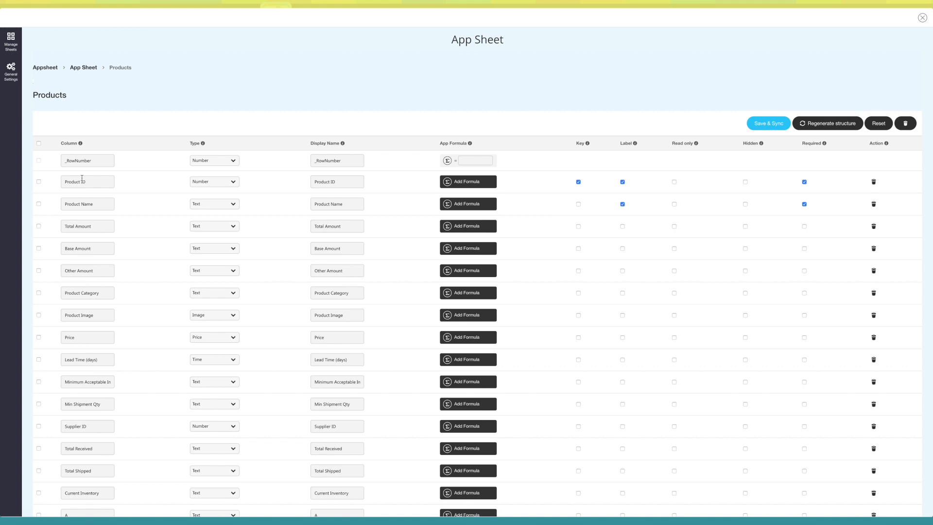
{"action": "mouse_move", "coordinate": [84, 191]}
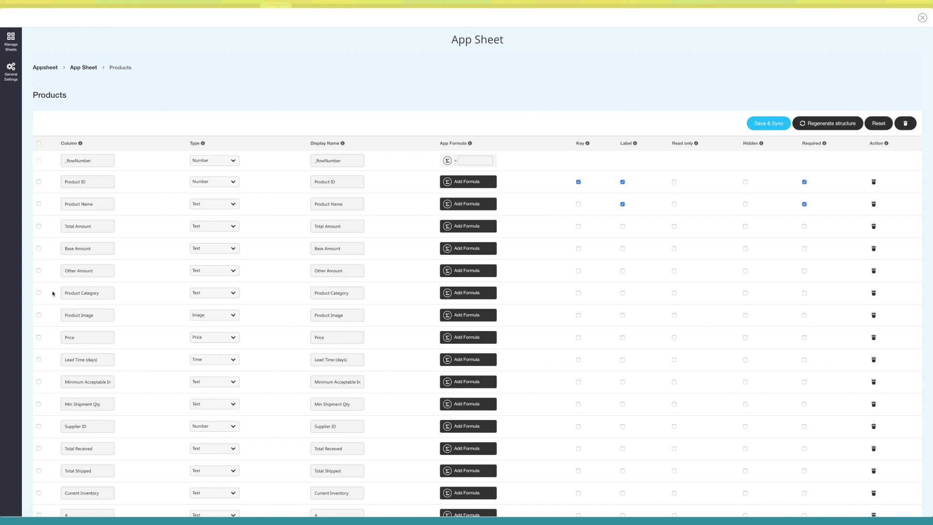
{"action": "mouse_move", "coordinate": [221, 299]}
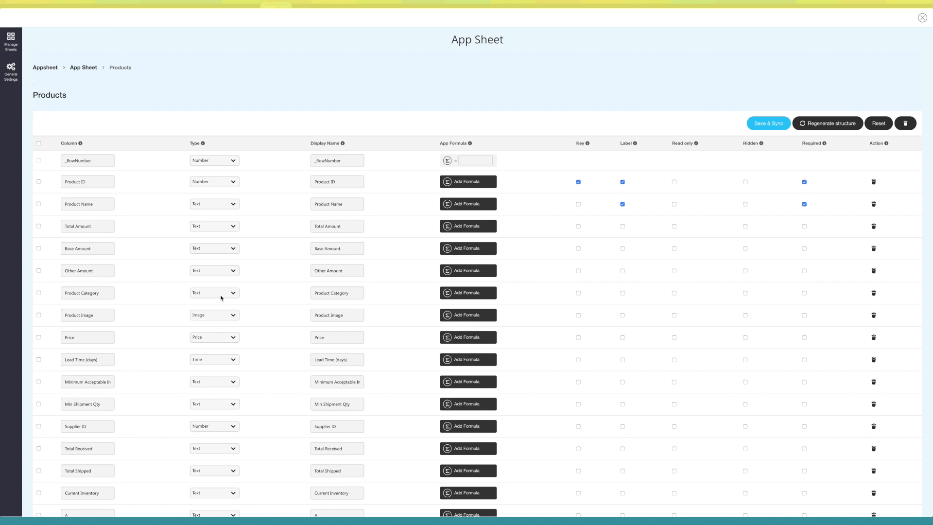
- Make Product Category a Reference to the Product Categories table, then Save & Sync and return to the sheet list
{"action": "left_click", "coordinate": [214, 292]}
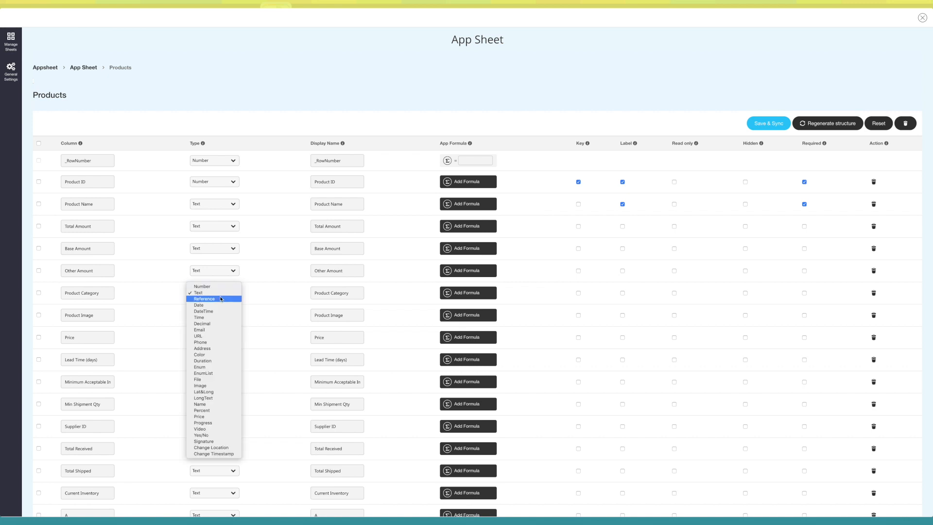
{"action": "left_click", "coordinate": [204, 299]}
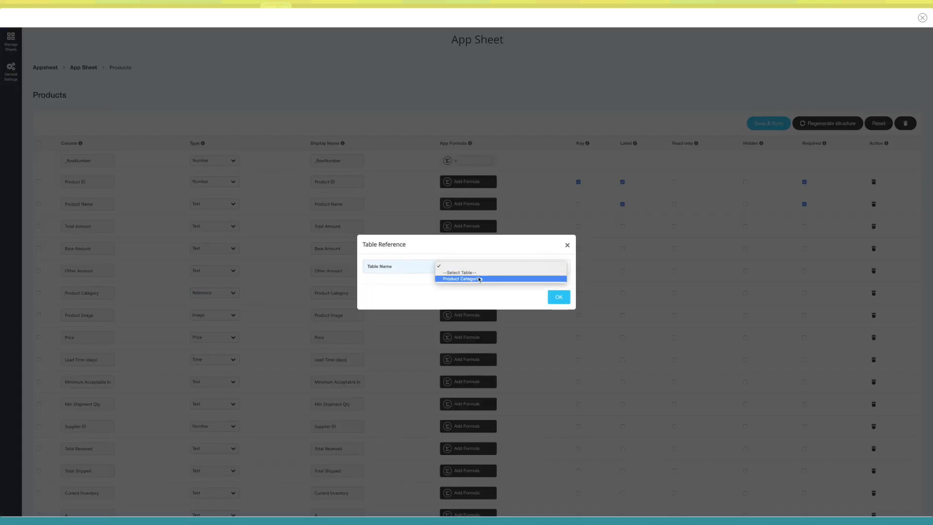
{"action": "left_click", "coordinate": [464, 278]}
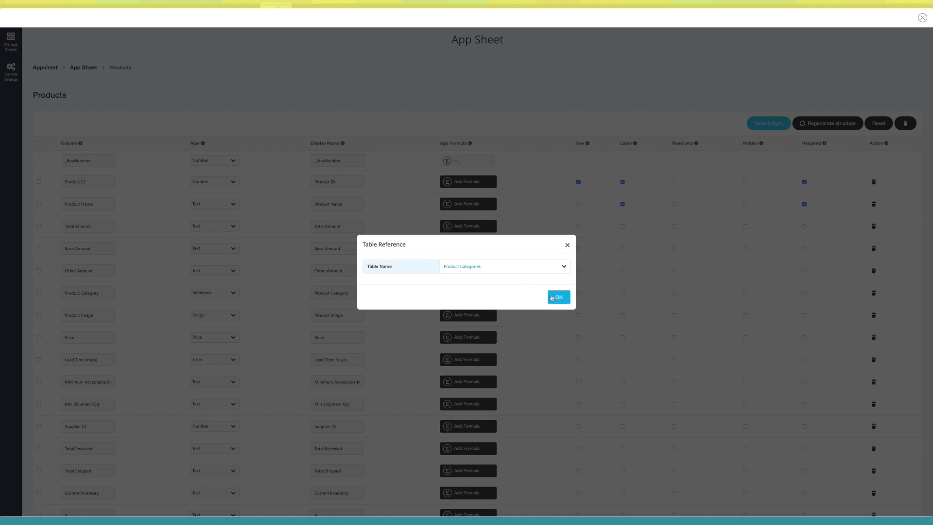
{"action": "left_click", "coordinate": [558, 297]}
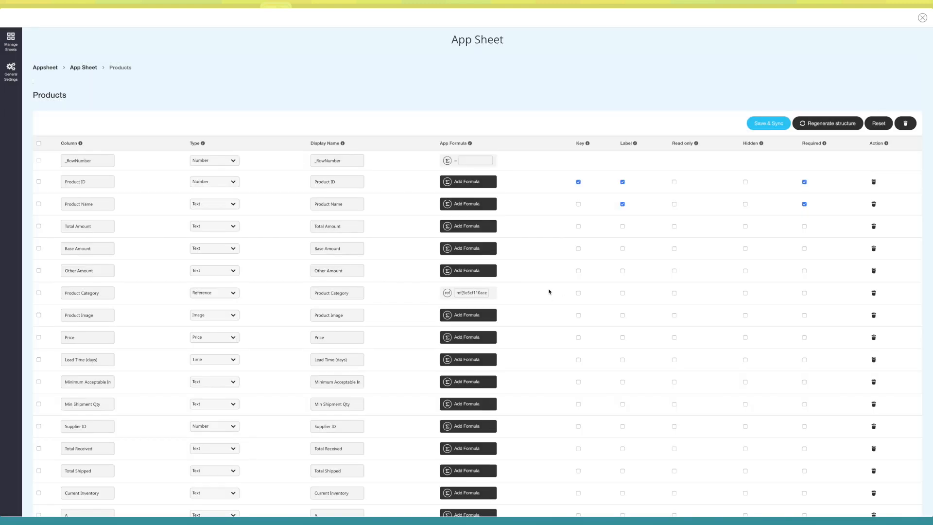
{"action": "left_click", "coordinate": [768, 123]}
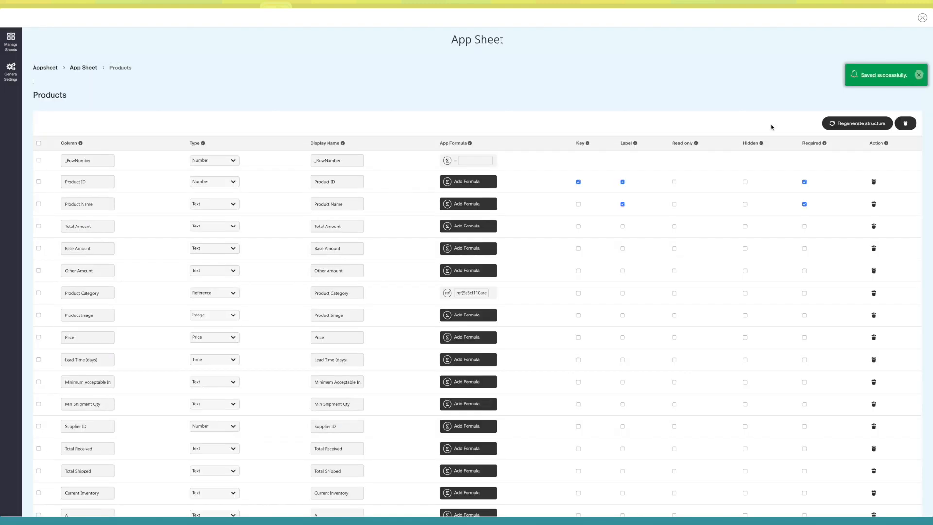
{"action": "left_click", "coordinate": [81, 67]}
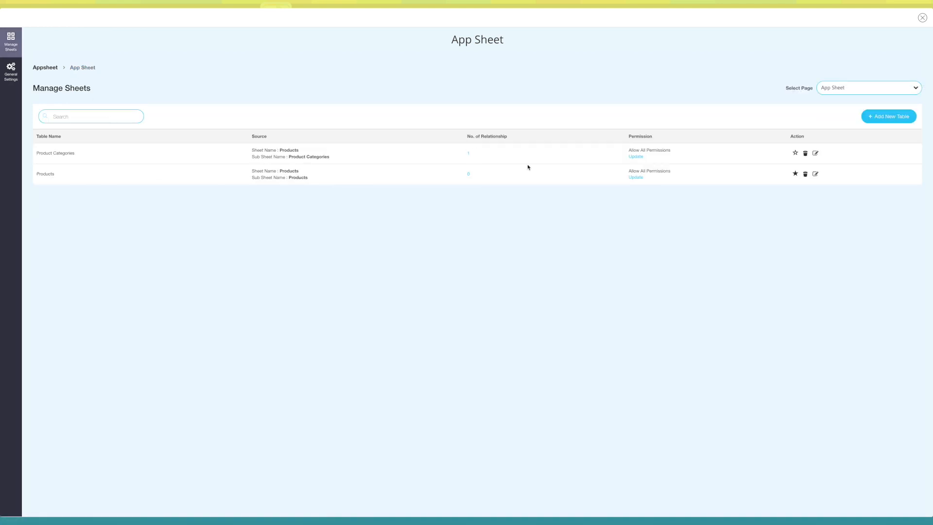
{"action": "mouse_move", "coordinate": [815, 153]}
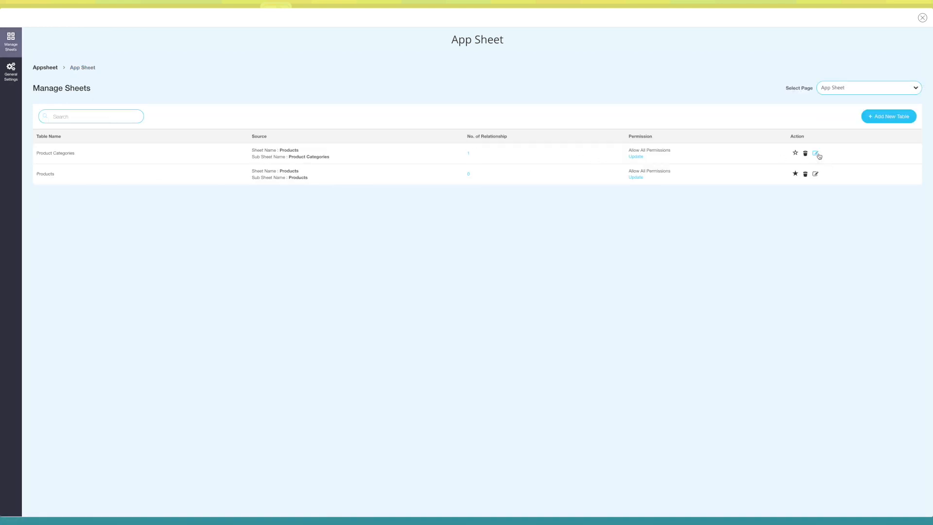
- Save & Sync the Product Categories table's column settings and return to Manage Sheets
{"action": "left_click", "coordinate": [815, 152]}
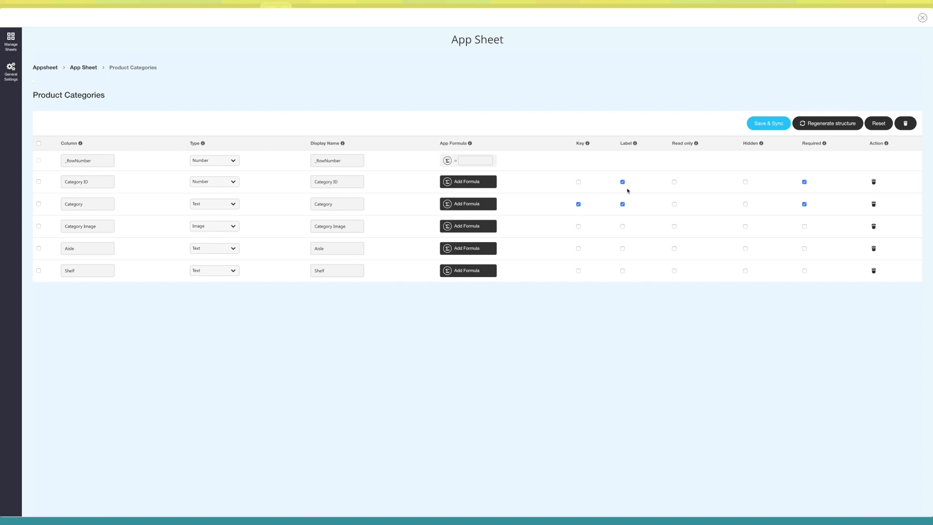
{"action": "left_click", "coordinate": [768, 124]}
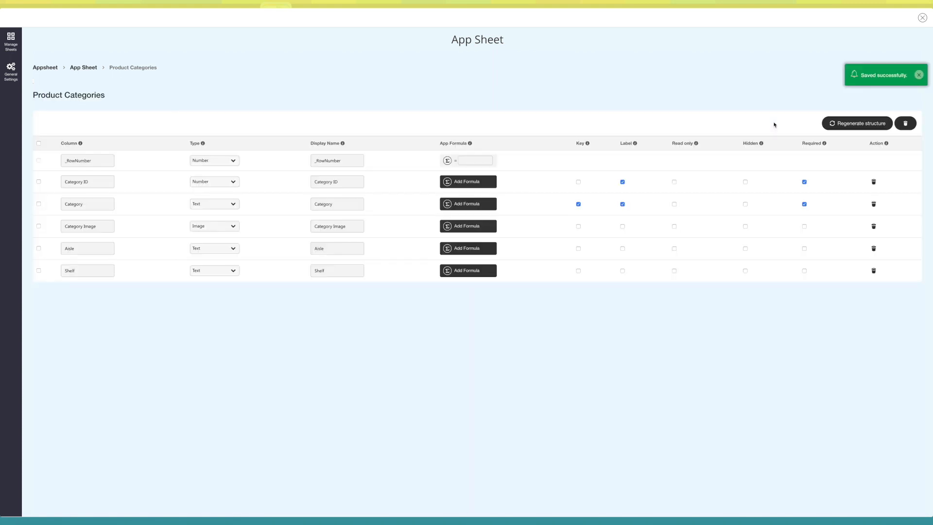
{"action": "mouse_move", "coordinate": [734, 129]}
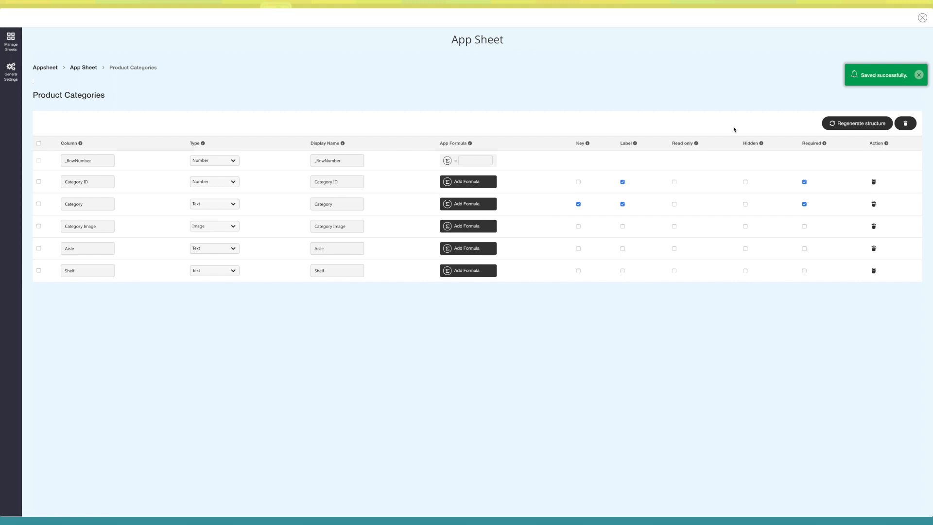
{"action": "left_click", "coordinate": [10, 40]}
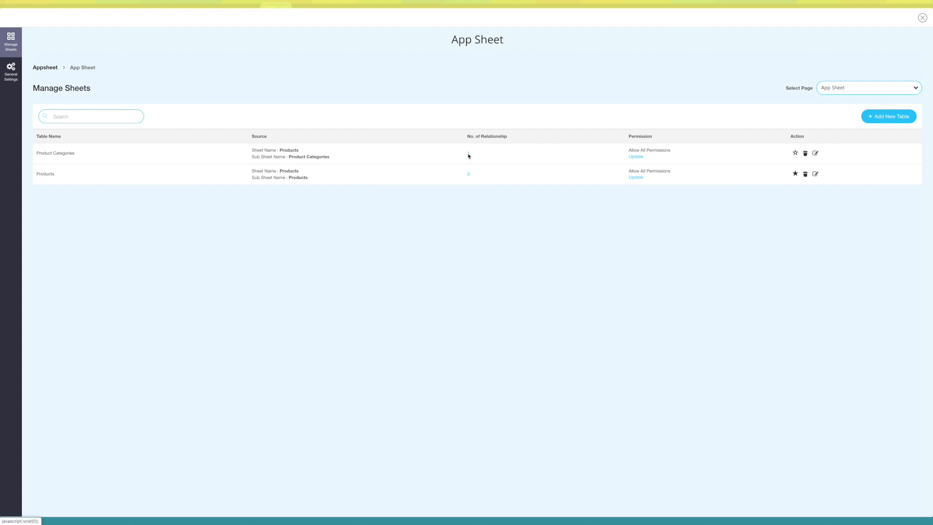
{"action": "left_click", "coordinate": [468, 152]}
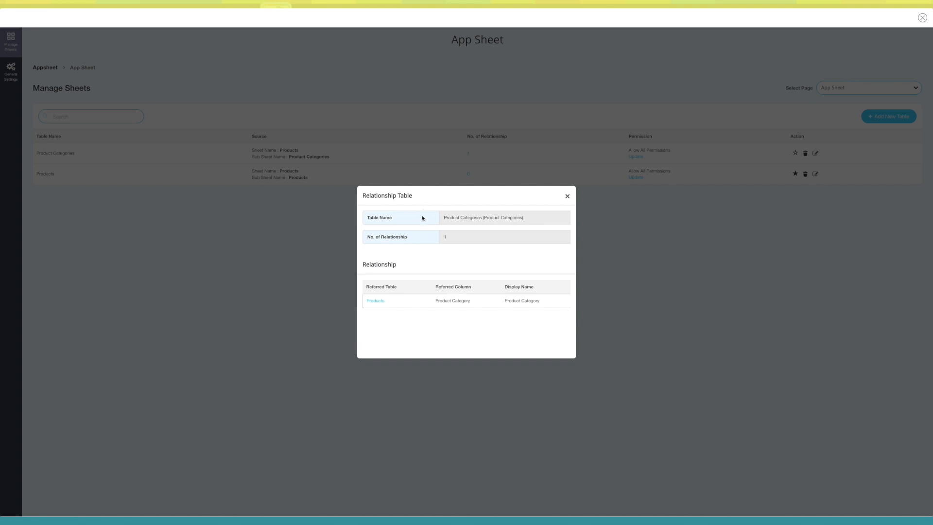
{"action": "mouse_move", "coordinate": [410, 241]}
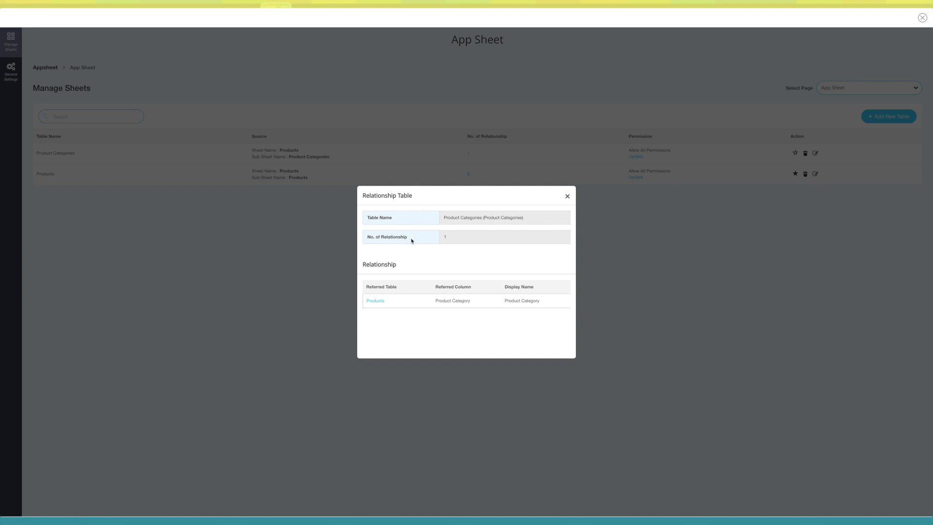
{"action": "mouse_move", "coordinate": [389, 267]}
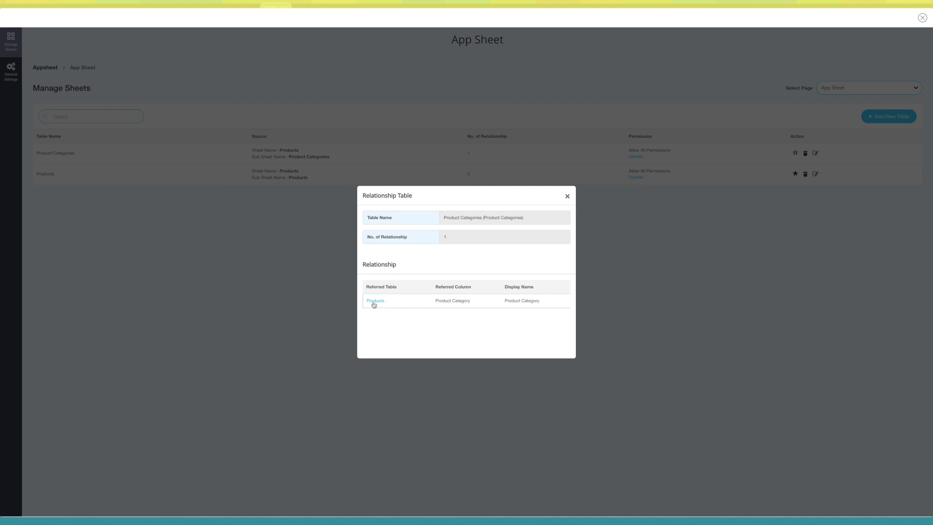
{"action": "left_click", "coordinate": [375, 300]}
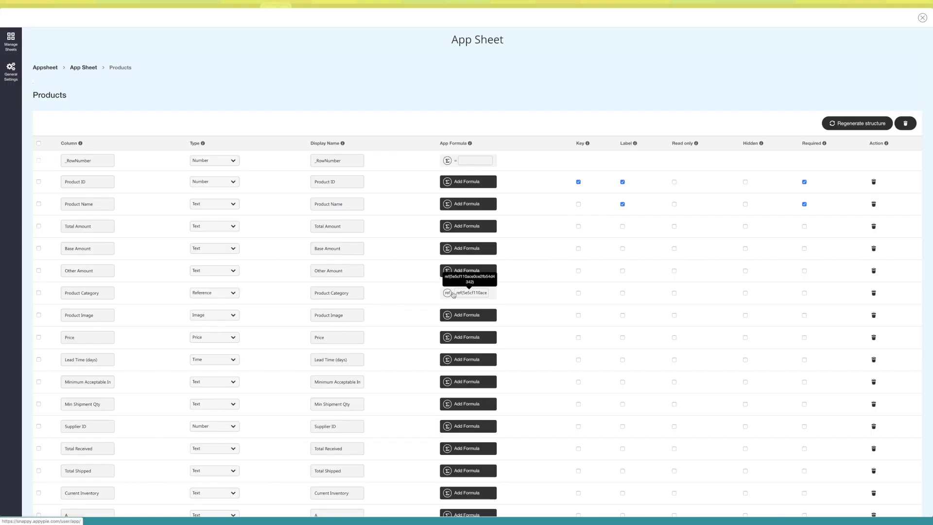
{"action": "mouse_move", "coordinate": [16, 232]}
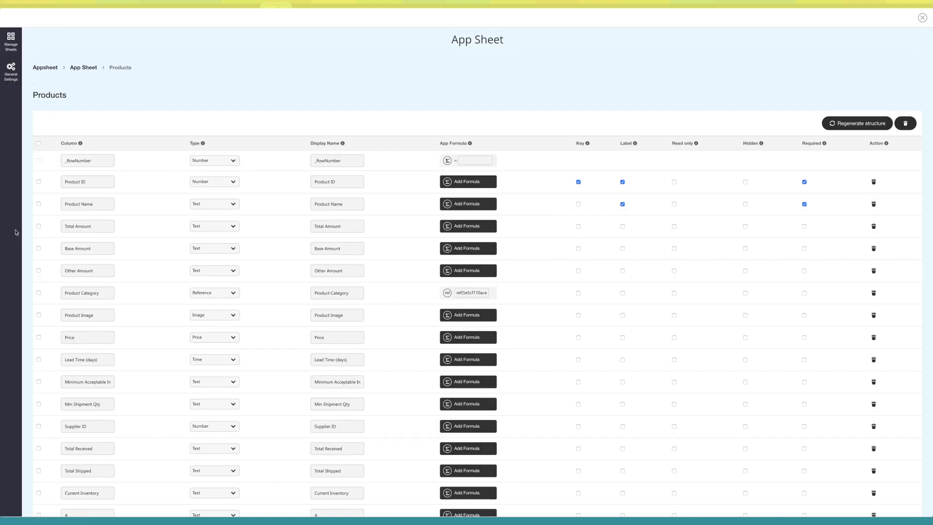
{"action": "left_click", "coordinate": [10, 39]}
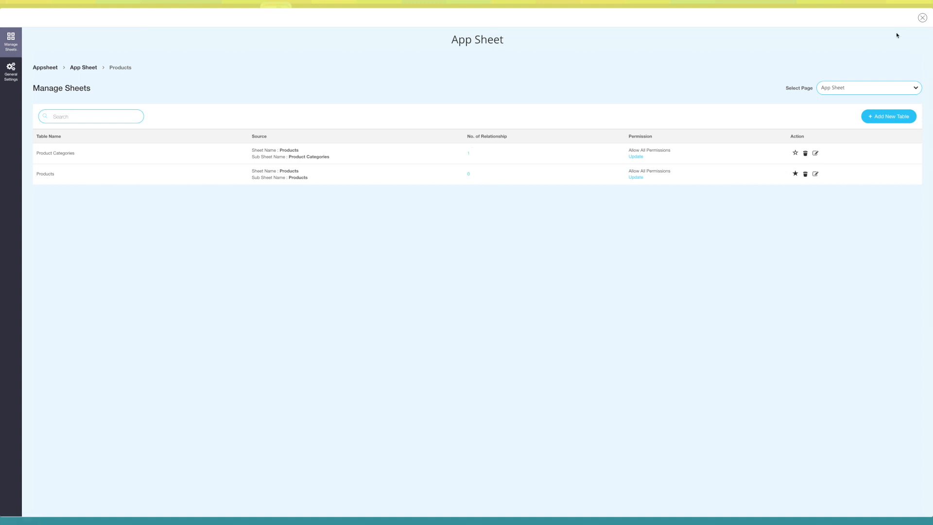
- Close the AppSheet window and Save & Continue on My Features
{"action": "left_click", "coordinate": [921, 18]}
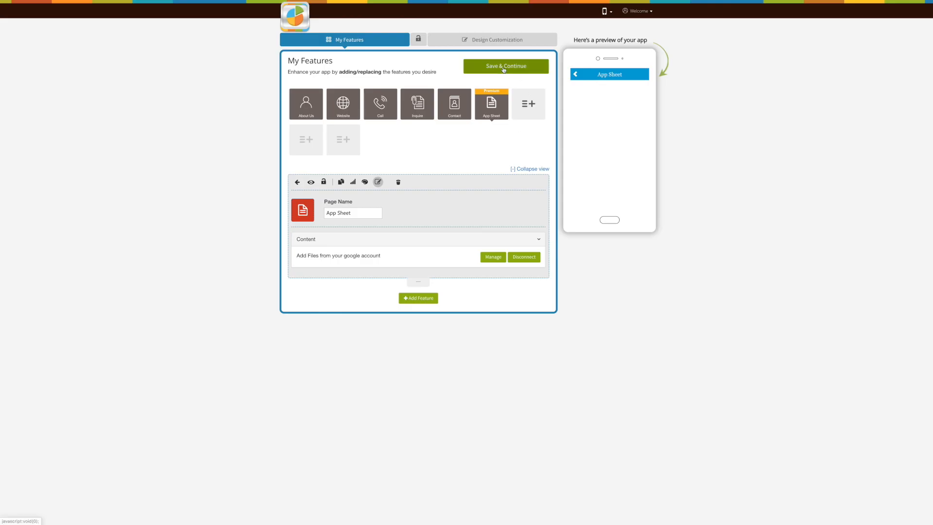
{"action": "left_click", "coordinate": [505, 66]}
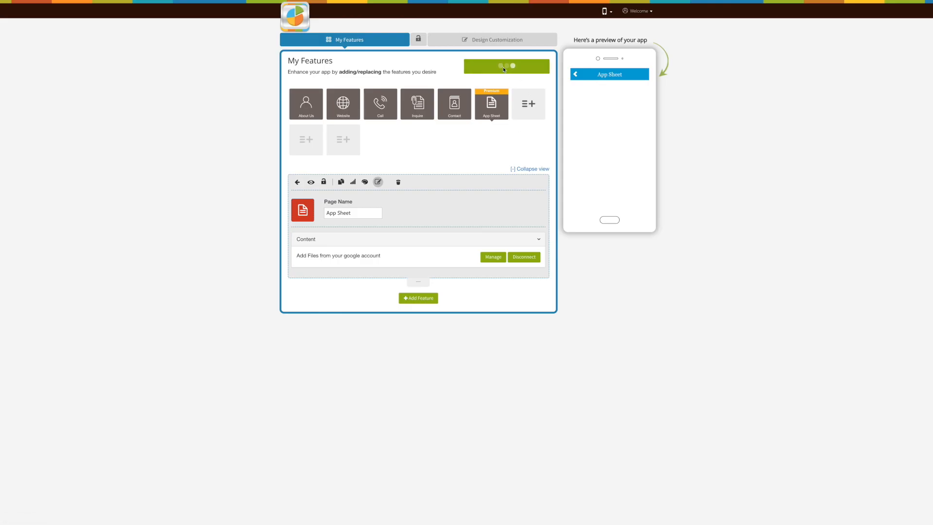